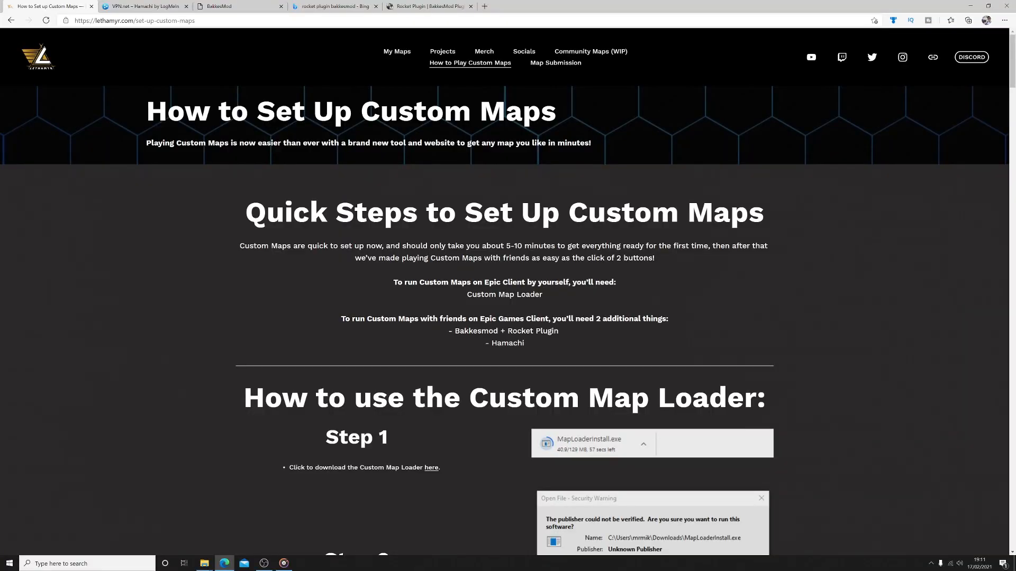
mouse_move(244, 292)
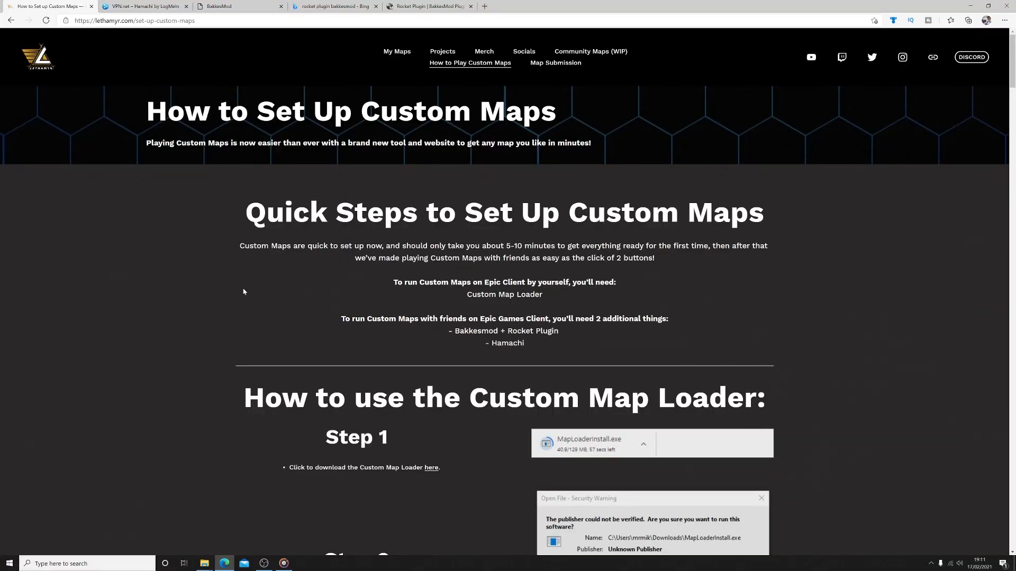
Scroll the Lethamyr setup guide down to the Custom Map Loader installation steps 1–3
scroll(down, 3)
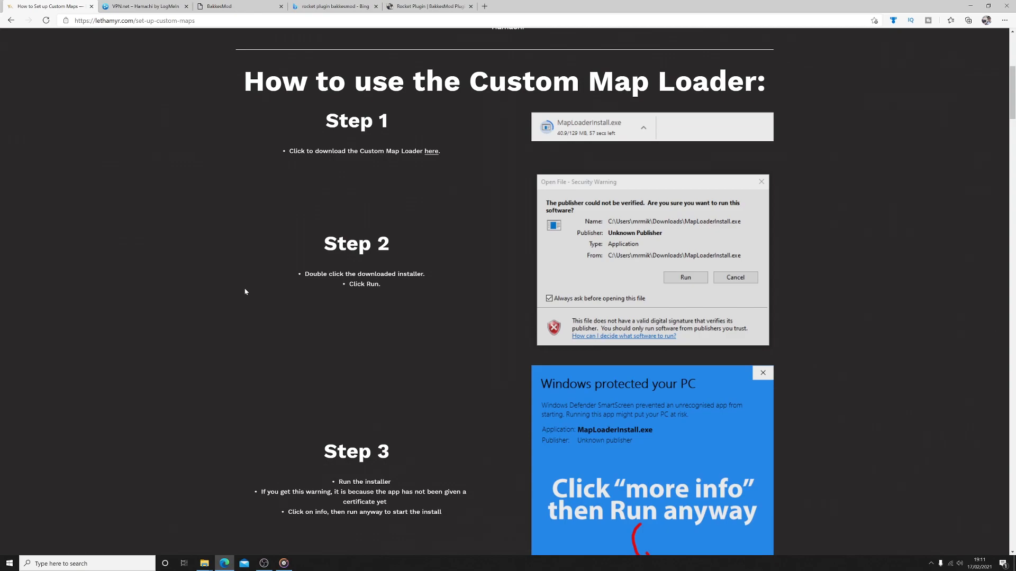
mouse_move(498, 129)
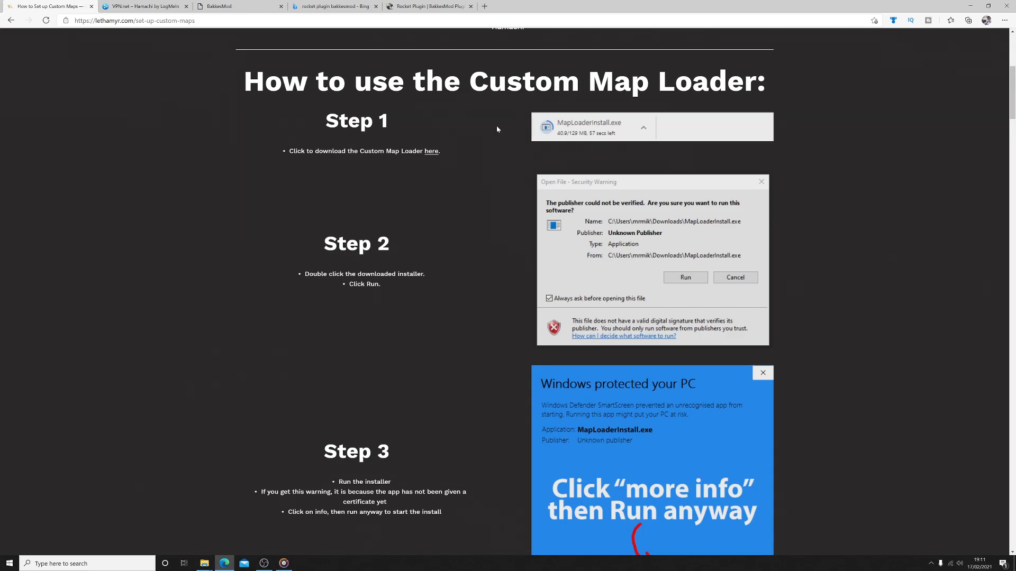
mouse_move(461, 265)
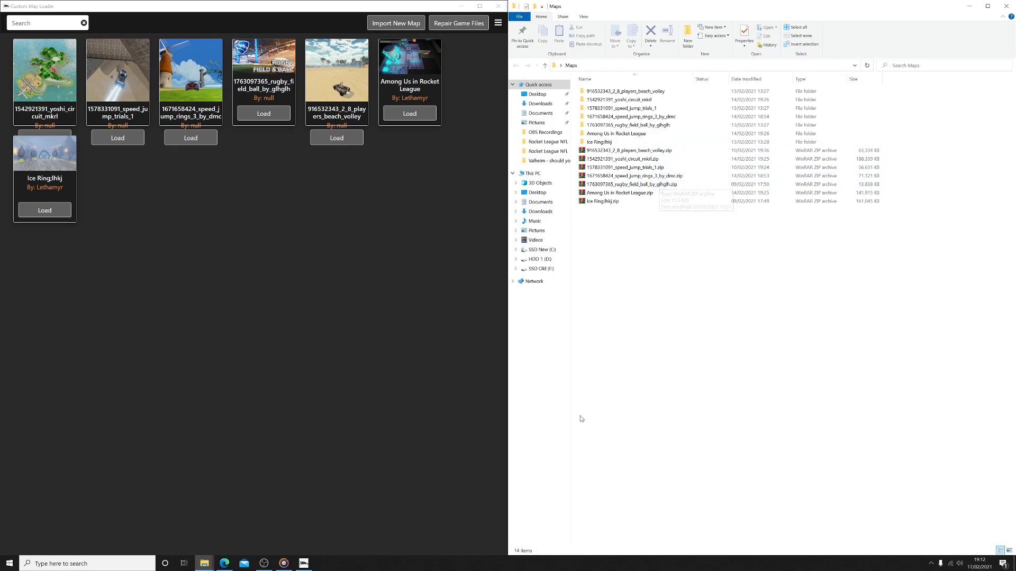
mouse_move(189, 534)
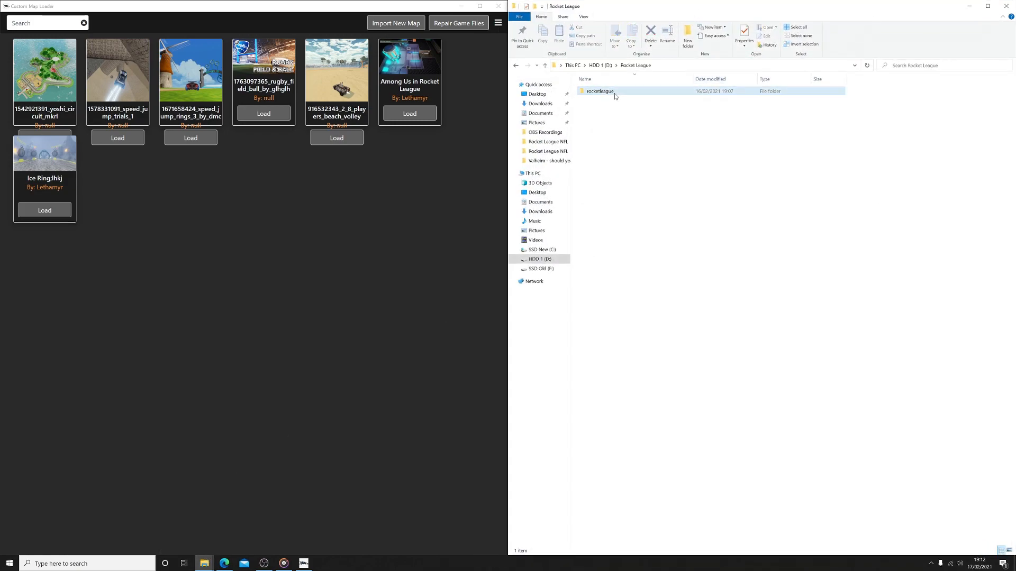
Open the rocketleague game folder under D:\Rocket League in File Explorer
double_click(597, 91)
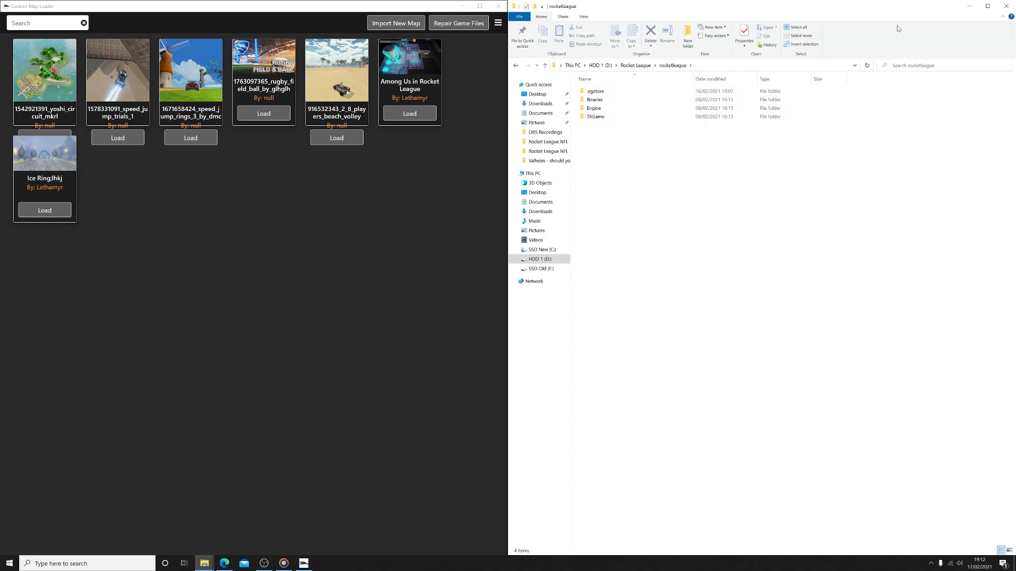
mouse_move(964, 6)
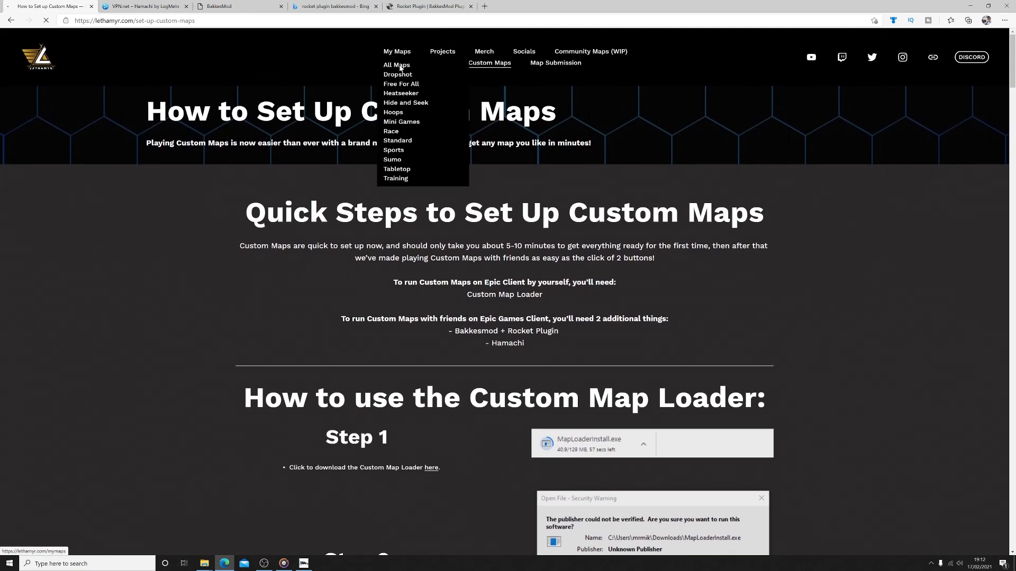
Open Lethamyr's All Maps page, then head a new tab to steamworkshopdownloader.io
click(396, 64)
text(s)
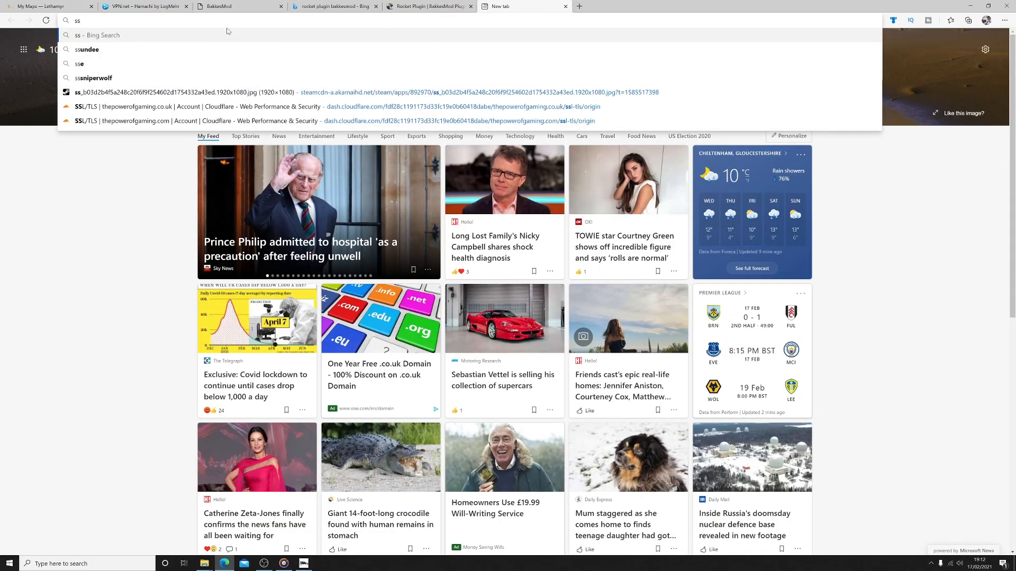
text(steamworkshopdownloader.io)
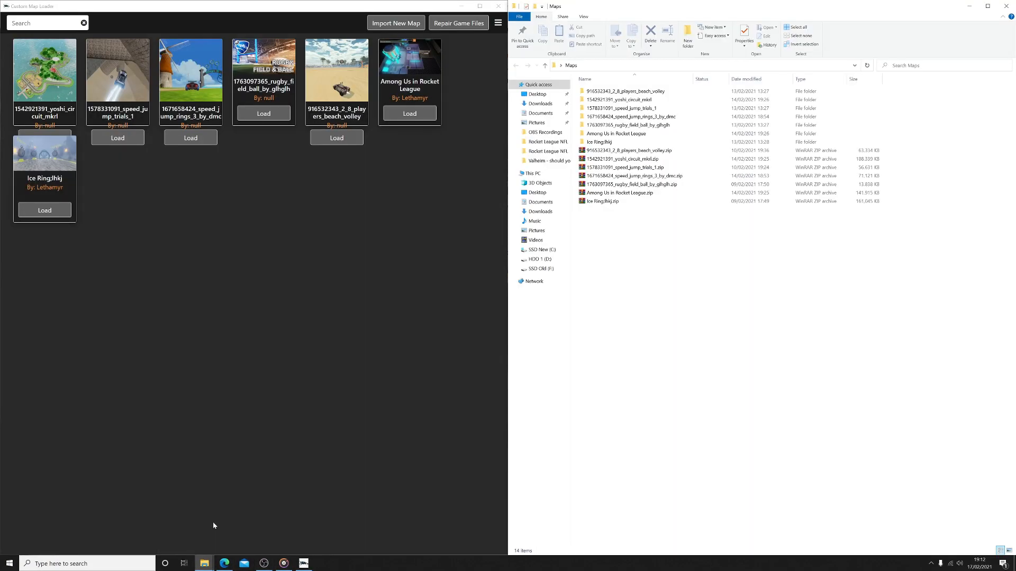
mouse_move(710, 319)
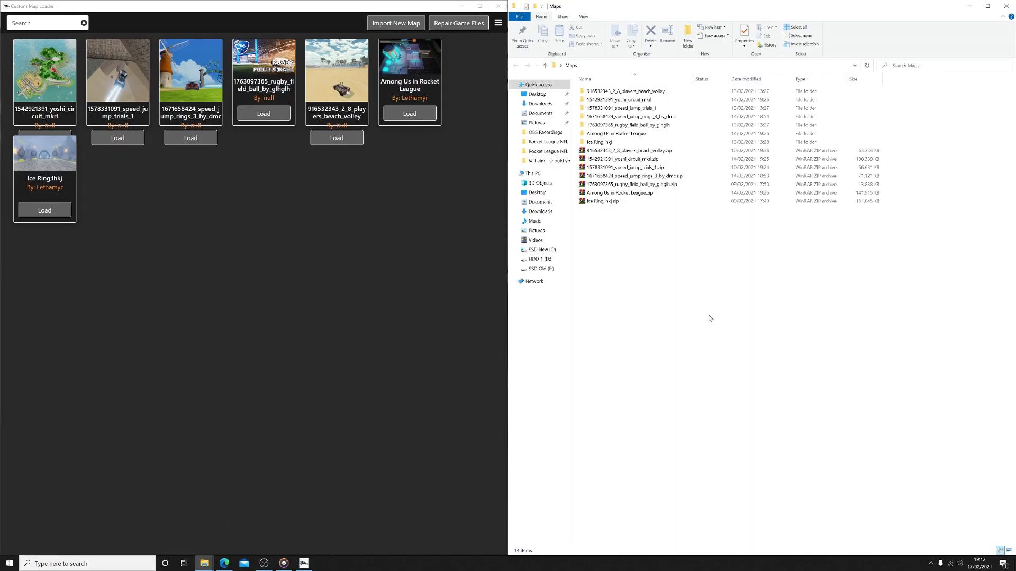
mouse_move(362, 26)
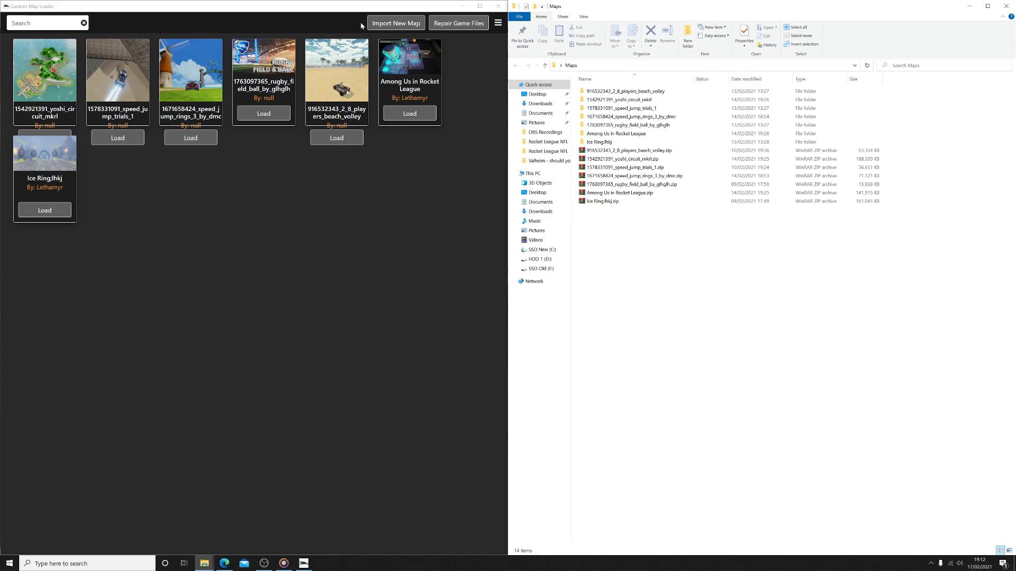
click(395, 22)
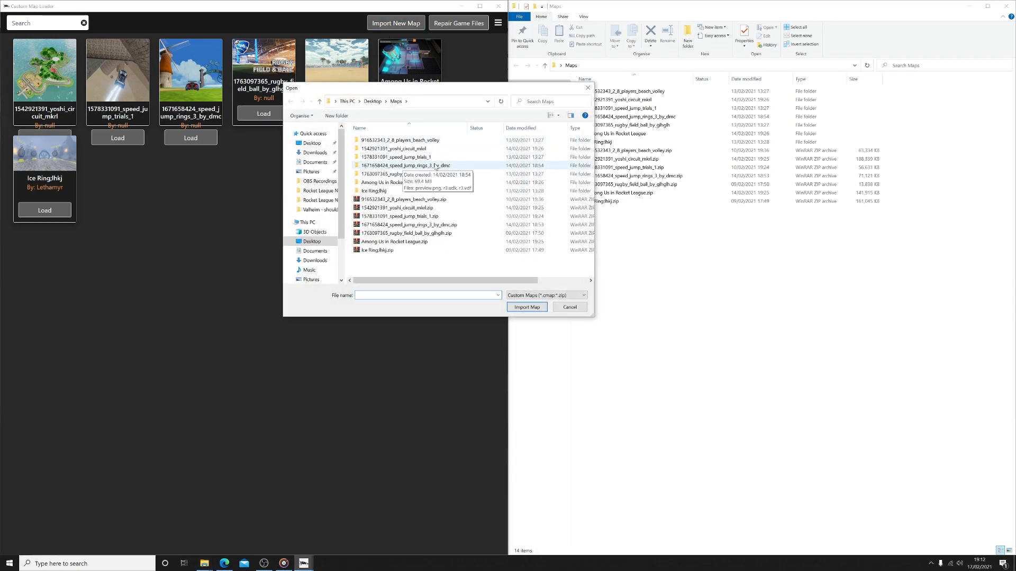
click(569, 307)
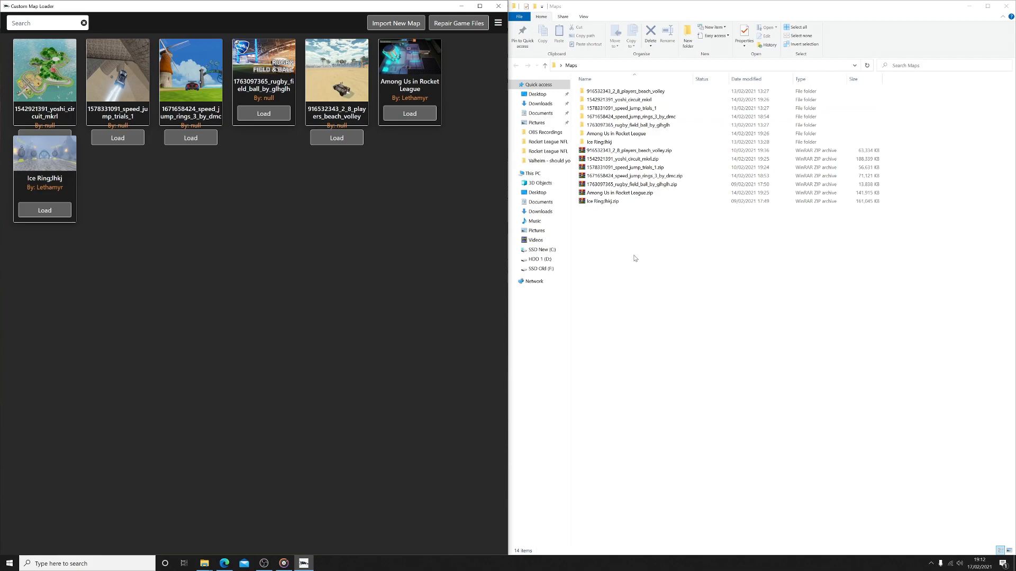
click(622, 167)
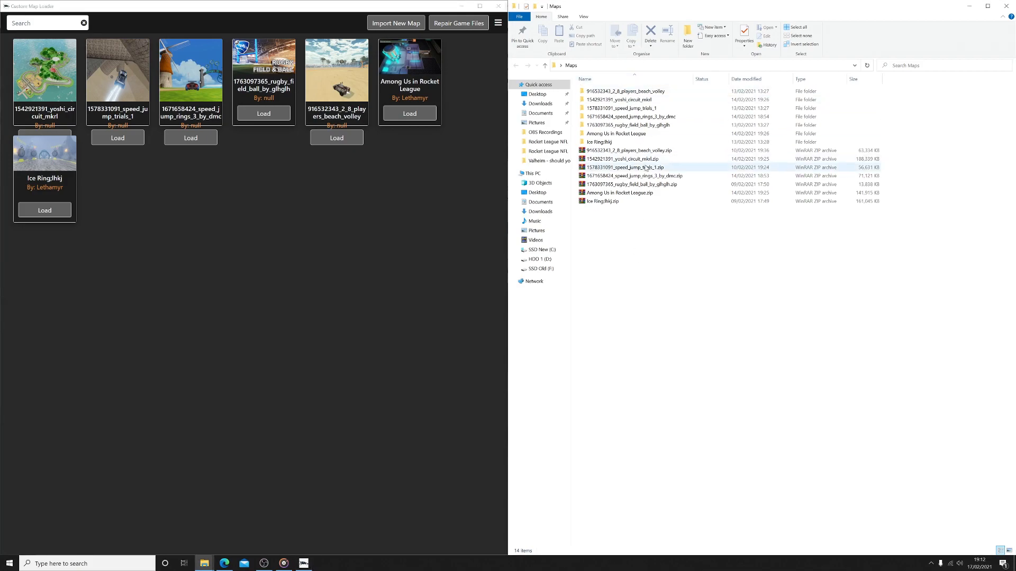
click(599, 142)
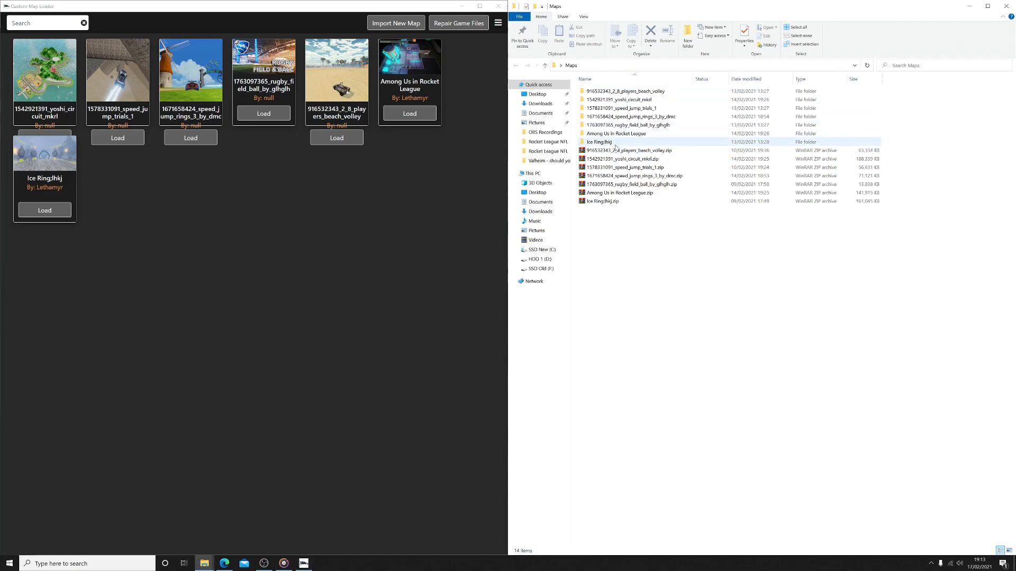
click(625, 108)
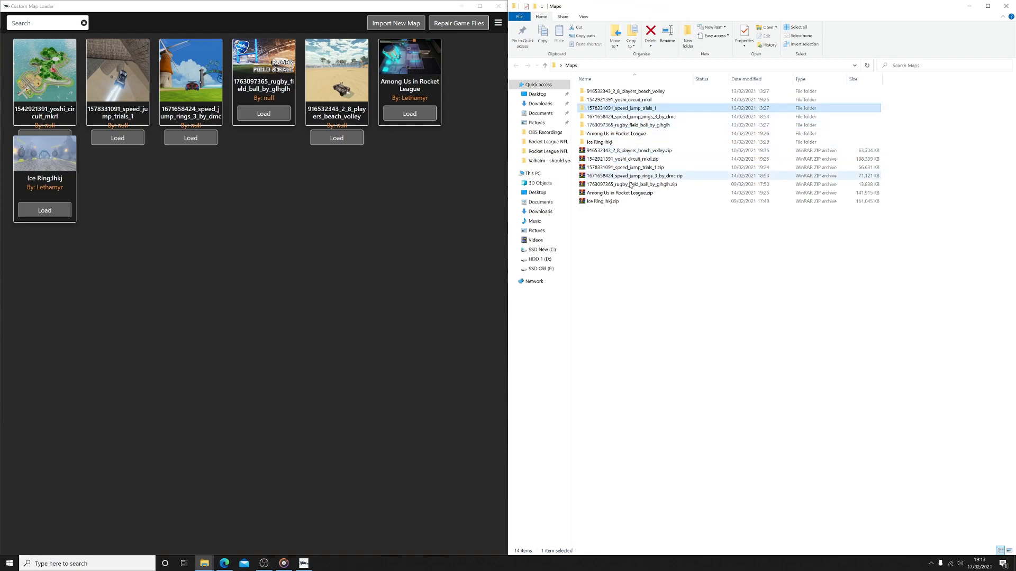
click(625, 159)
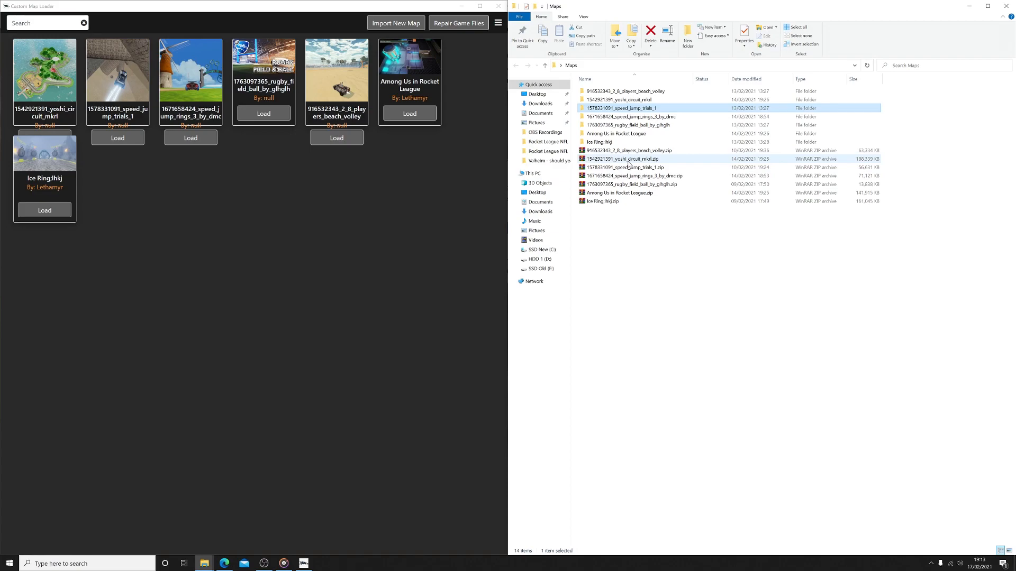
double_click(622, 108)
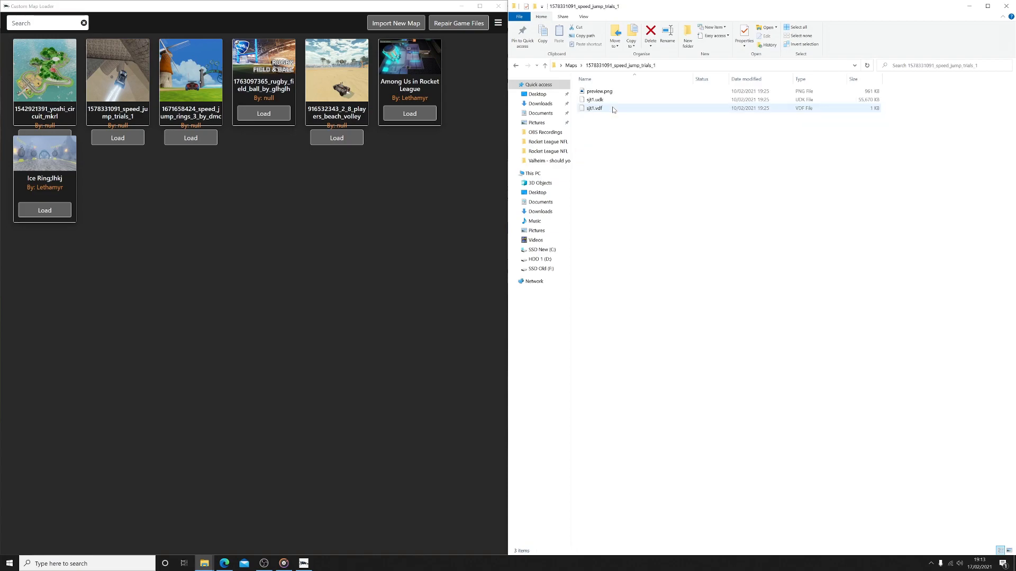
click(545, 64)
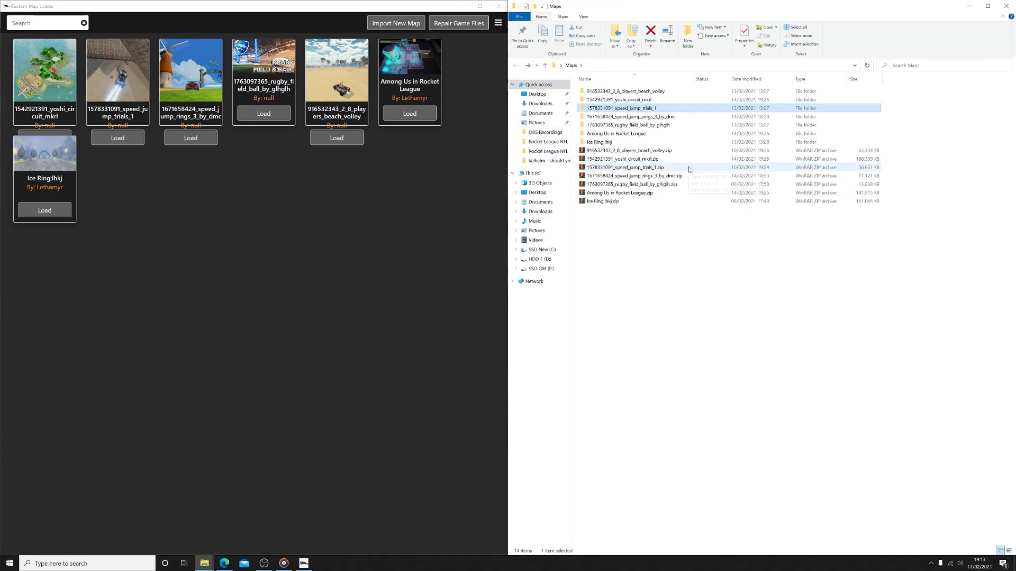
double_click(621, 159)
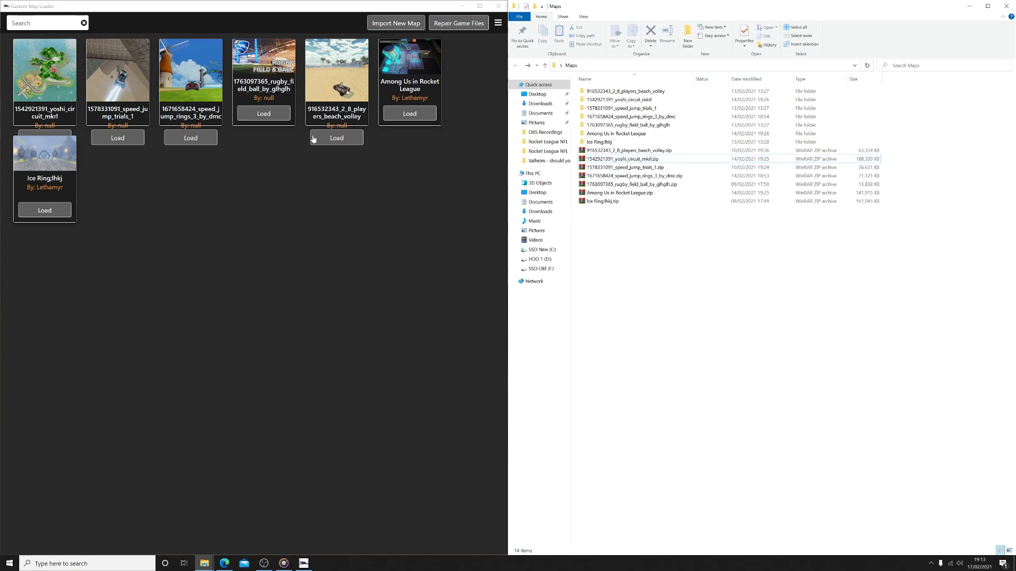
Place Yoshi Circuit in TAGame\CookedPCConsole\mods renamed as Yoshi Circuit.upk
click(336, 138)
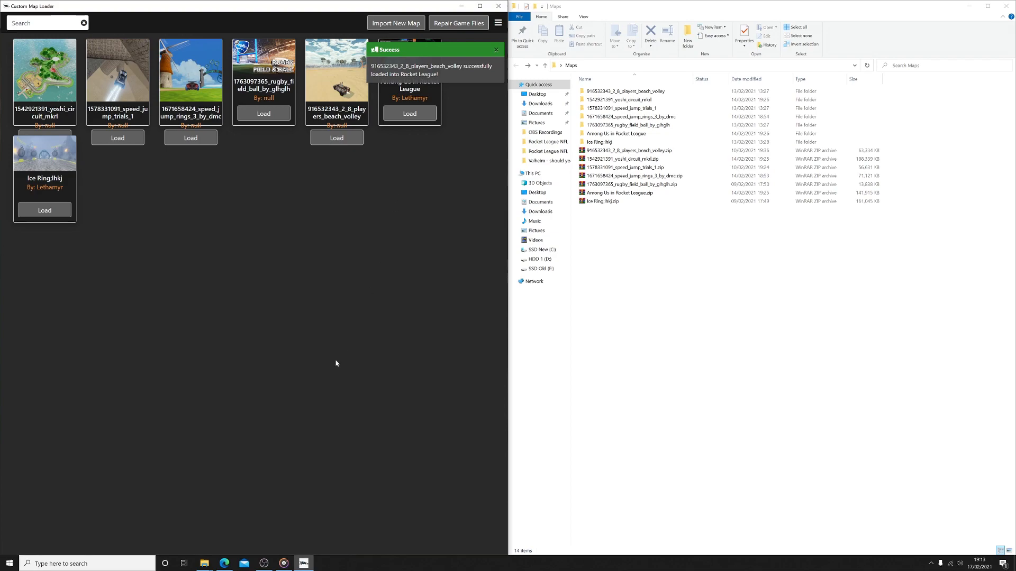
mouse_move(319, 476)
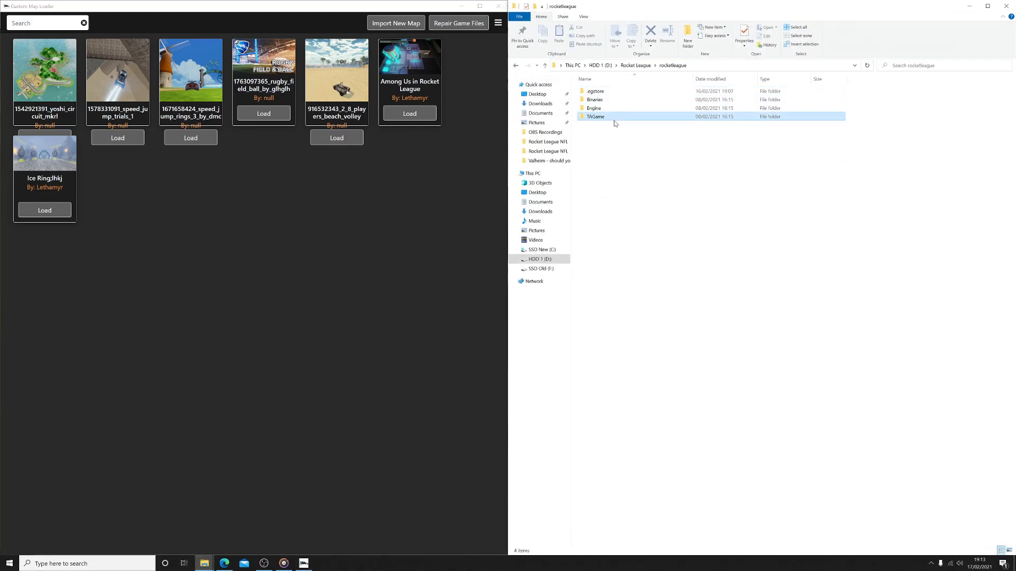
double_click(595, 116)
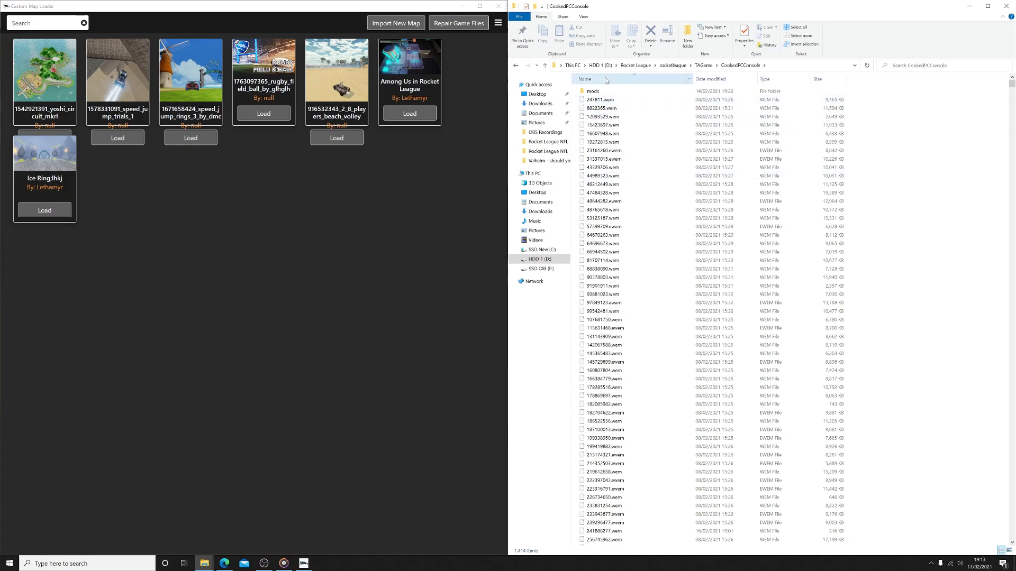
double_click(596, 91)
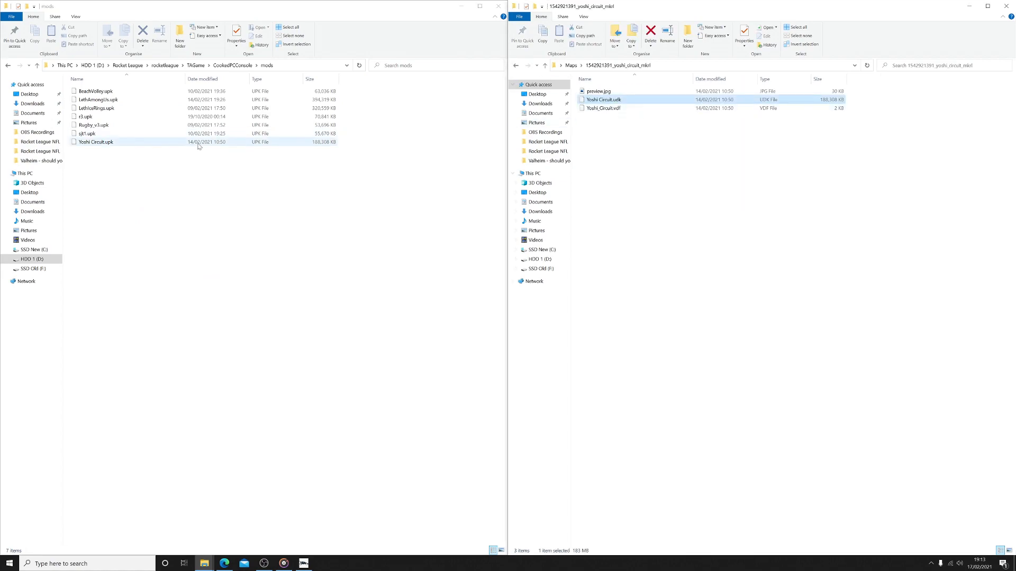
click(598, 91)
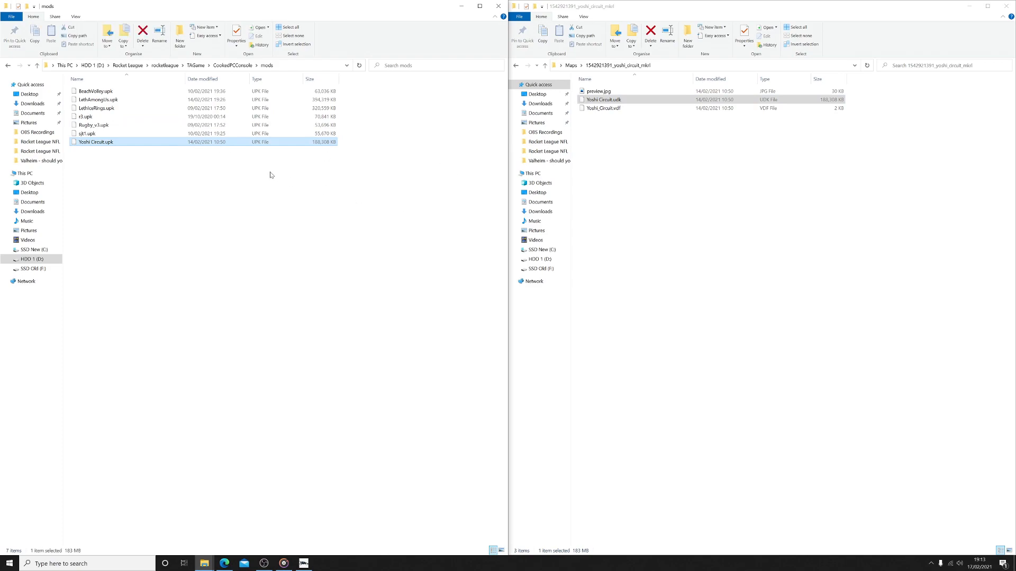
mouse_move(299, 130)
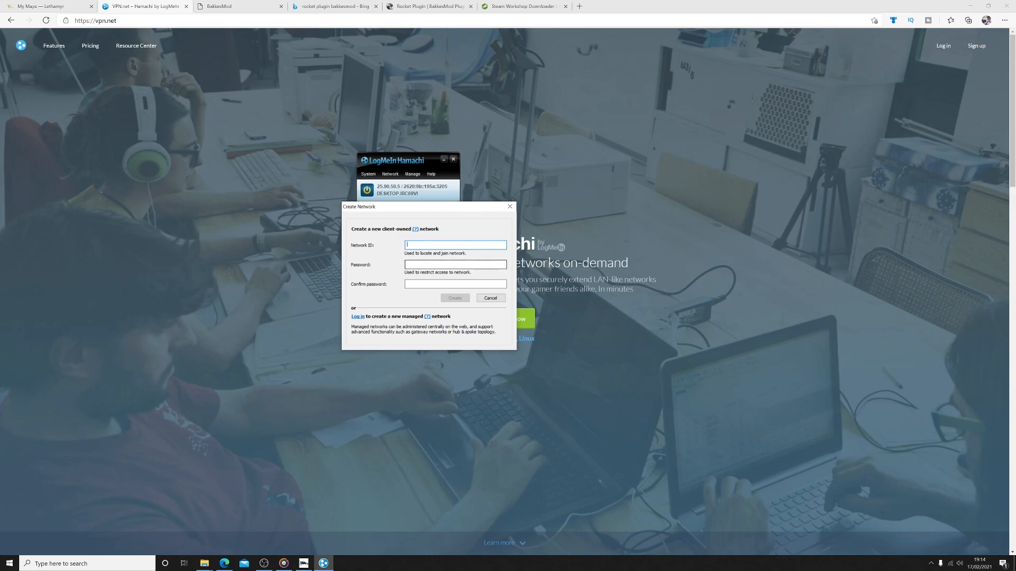
Create a password-protected Hamachi network with the network ID 'test'
click(455, 265)
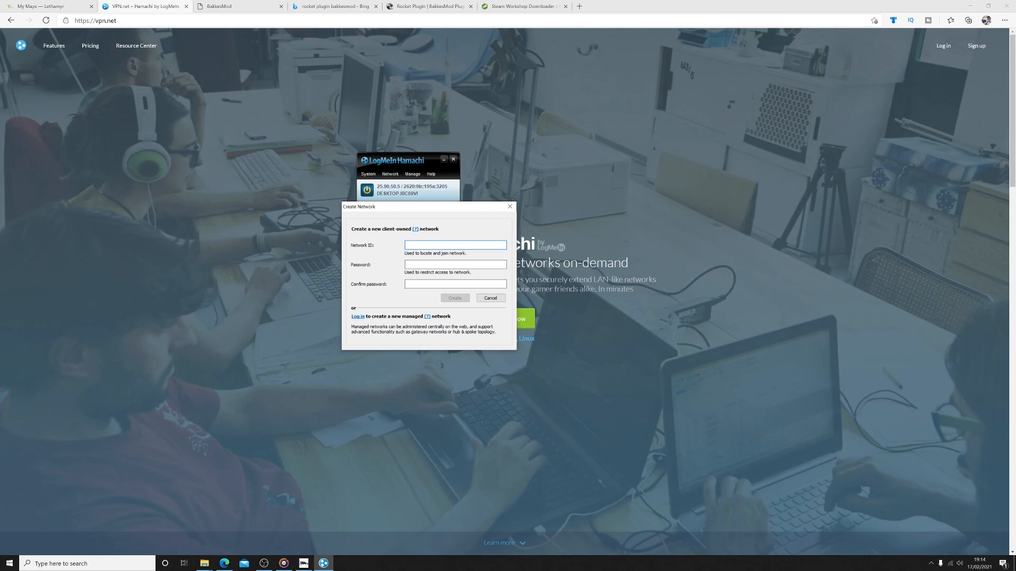
text(test)
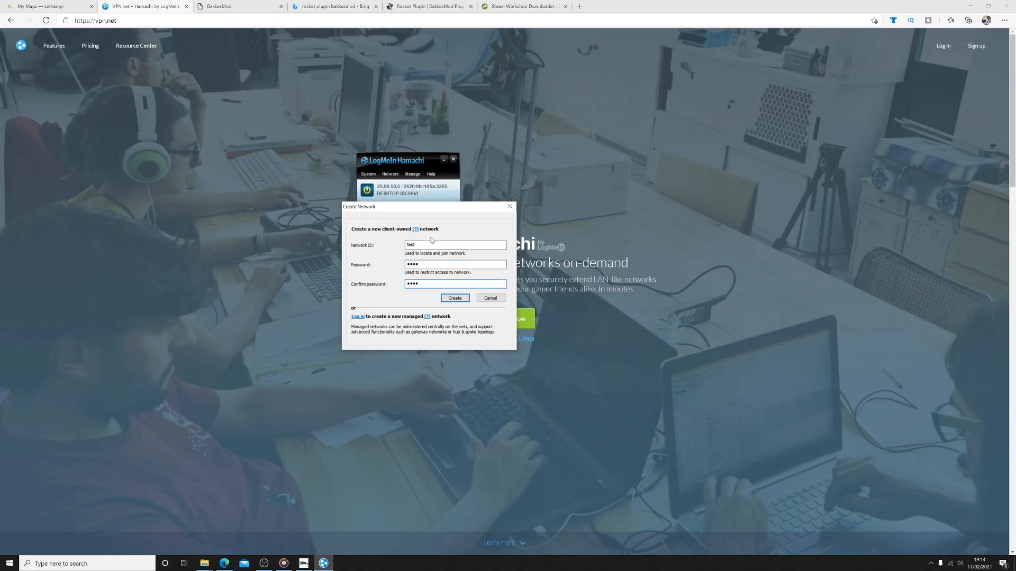
click(454, 299)
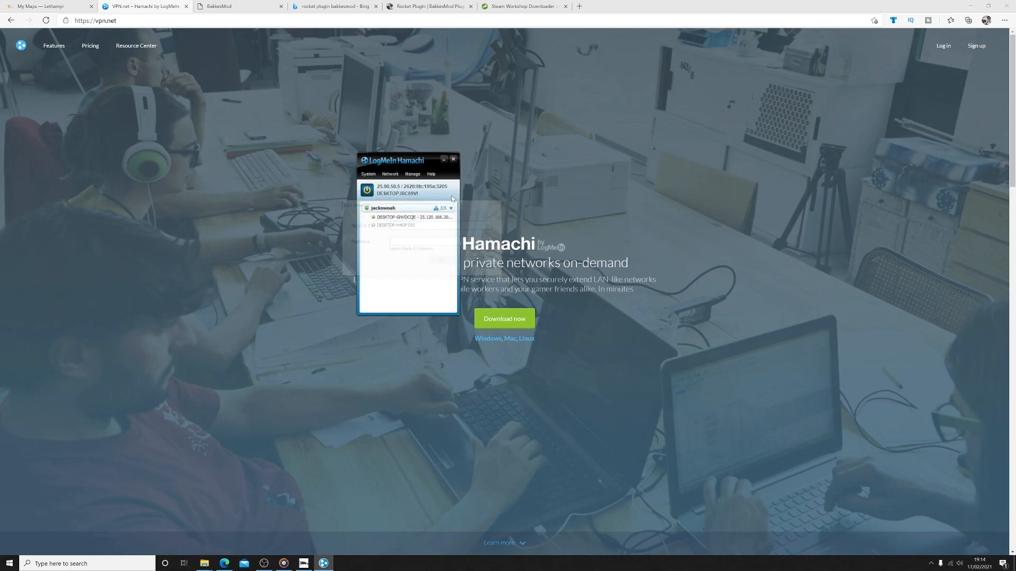
click(9, 563)
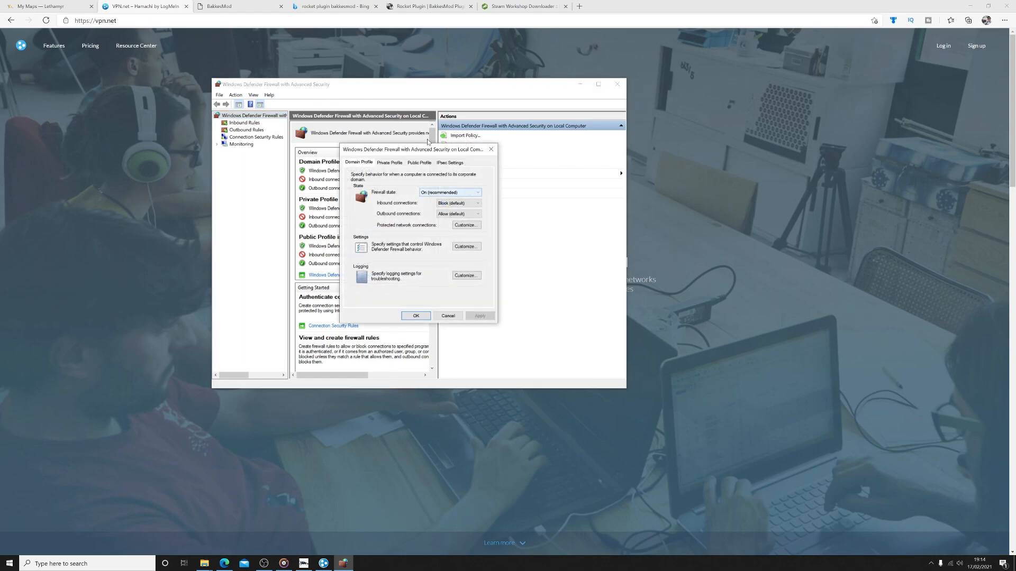
Untick Hamachi from the Domain Profile's protected network connections and move on to the next profile
drag(418, 149, 311, 156)
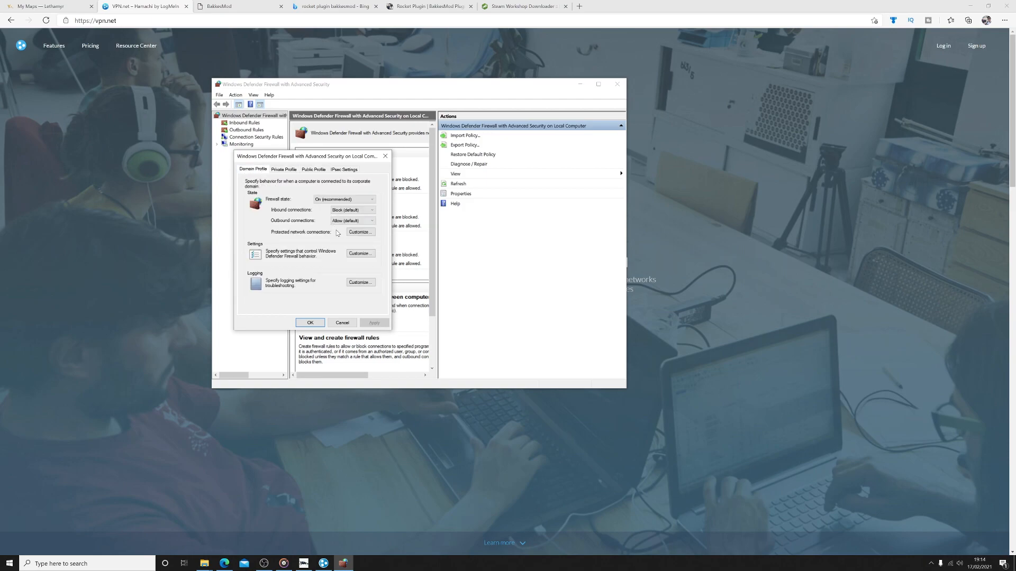
click(359, 232)
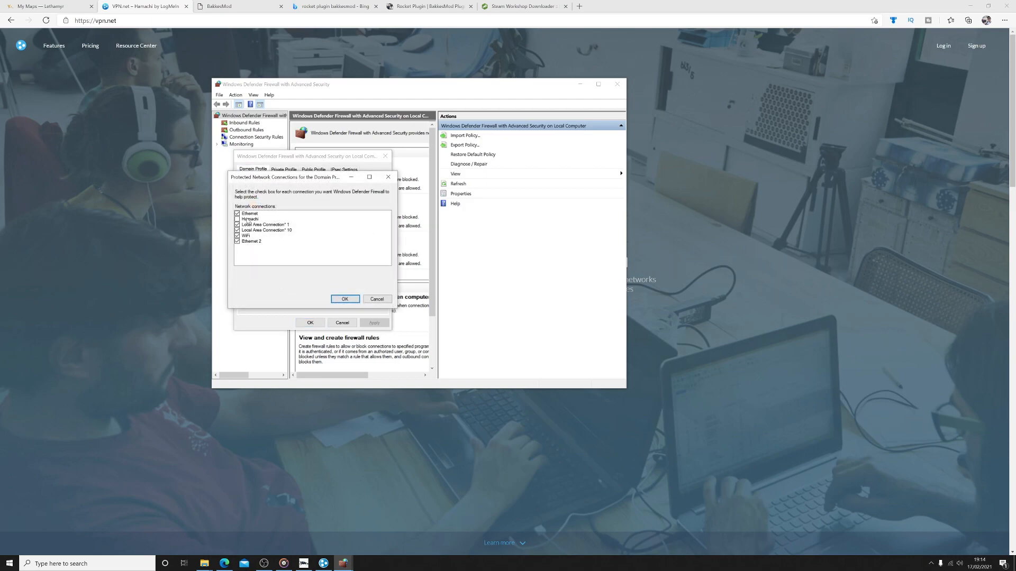
click(343, 298)
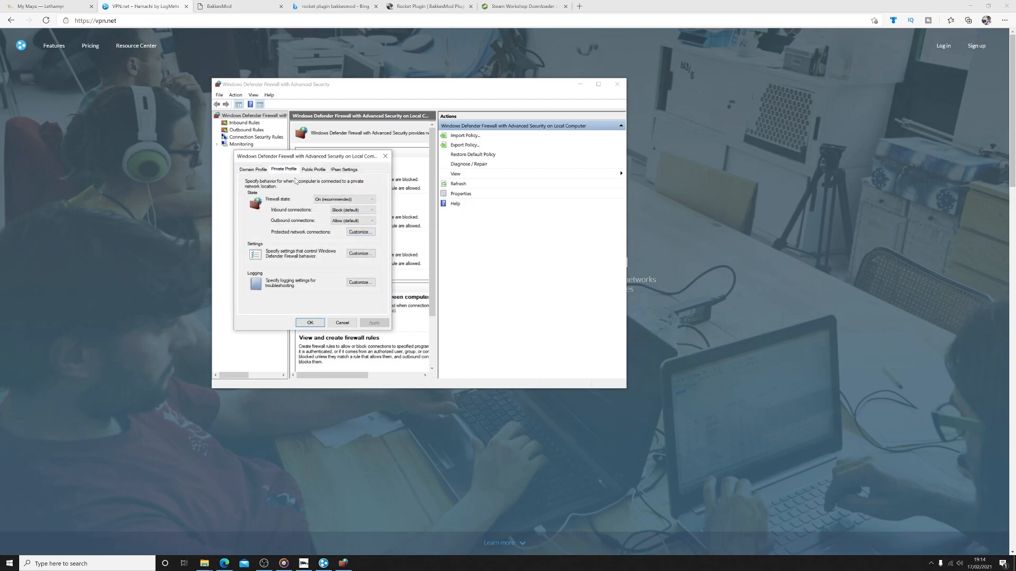
click(359, 232)
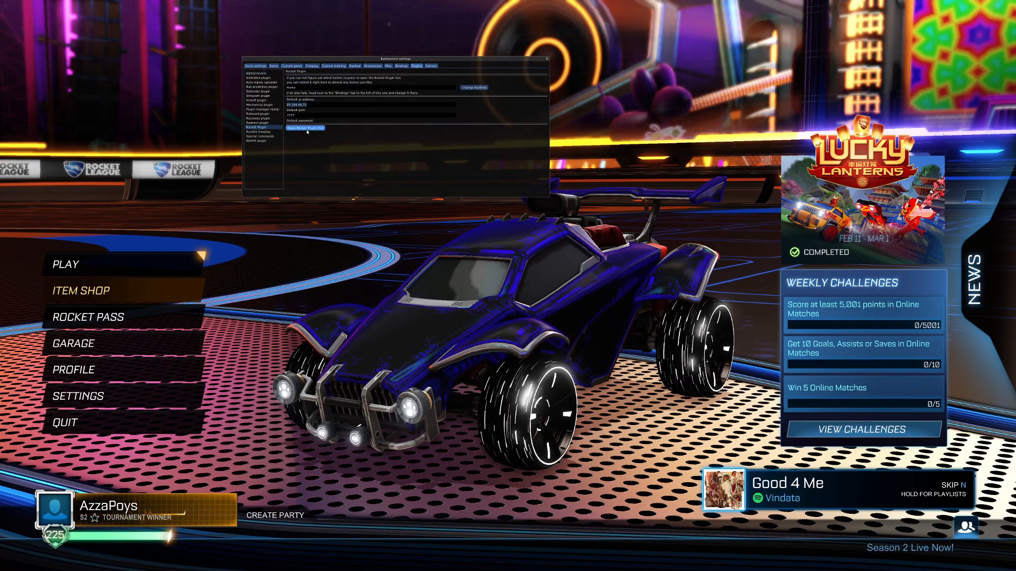
Open the Rocket Plugin window and review the Mutators Settings for the hosted game
click(305, 128)
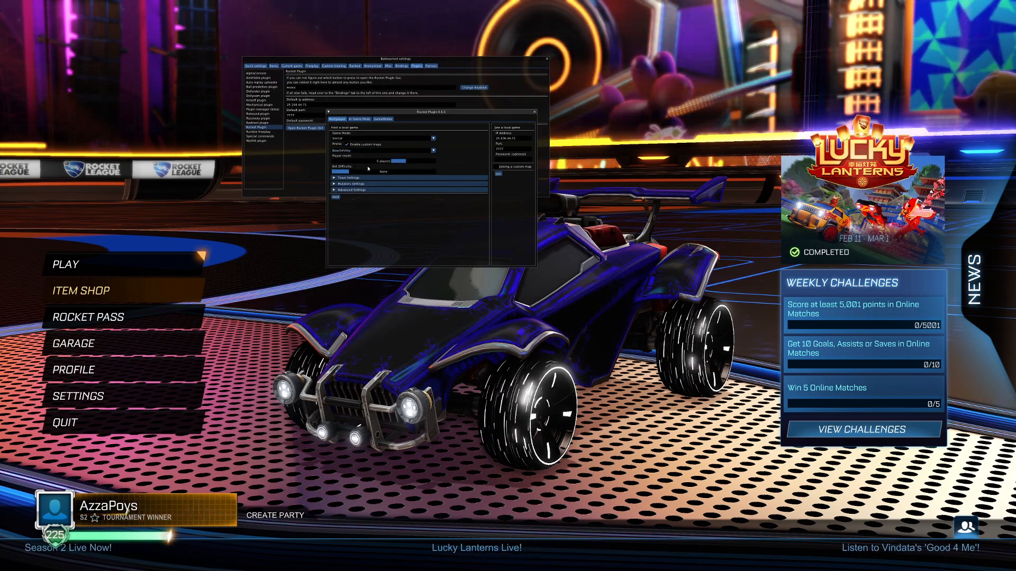
click(351, 184)
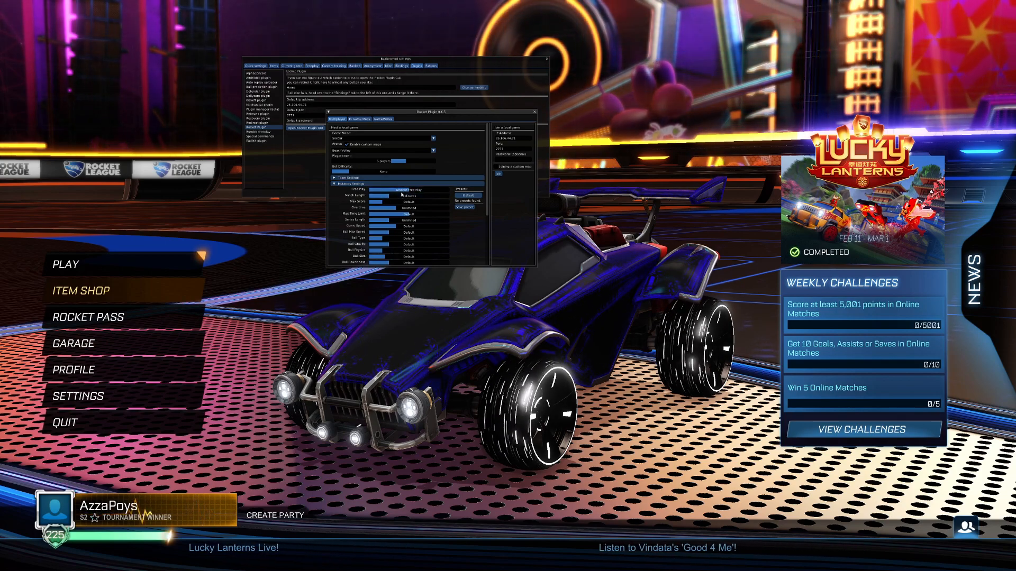
click(399, 183)
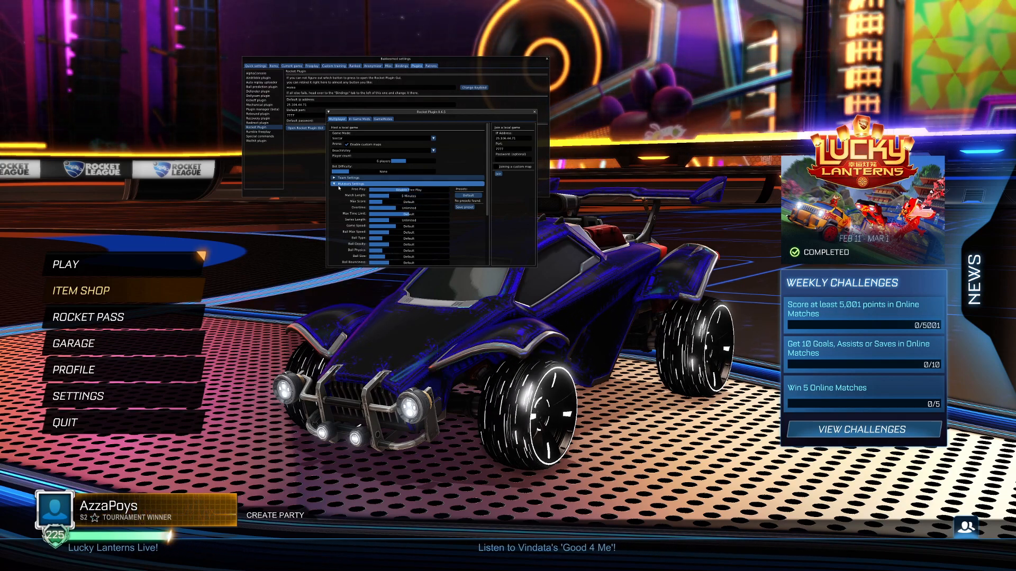
click(351, 183)
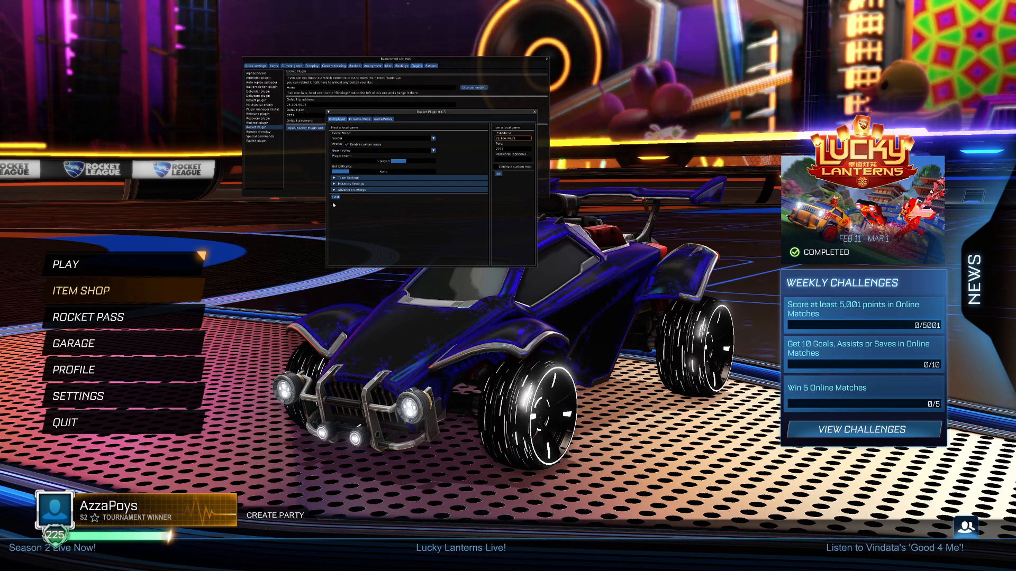
Host a local match on the custom map and close the plugin overlay to reach team selection
click(381, 144)
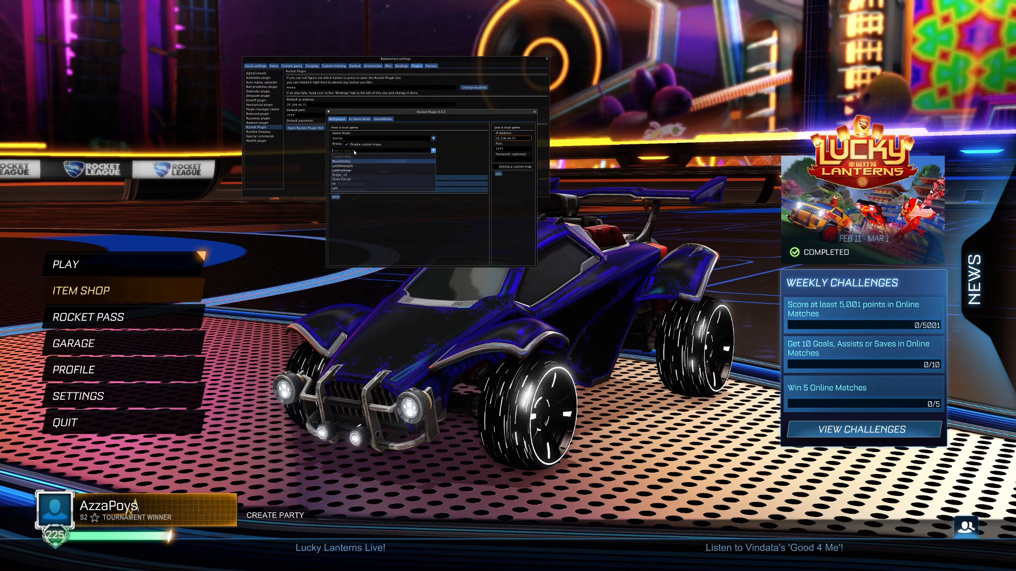
click(336, 196)
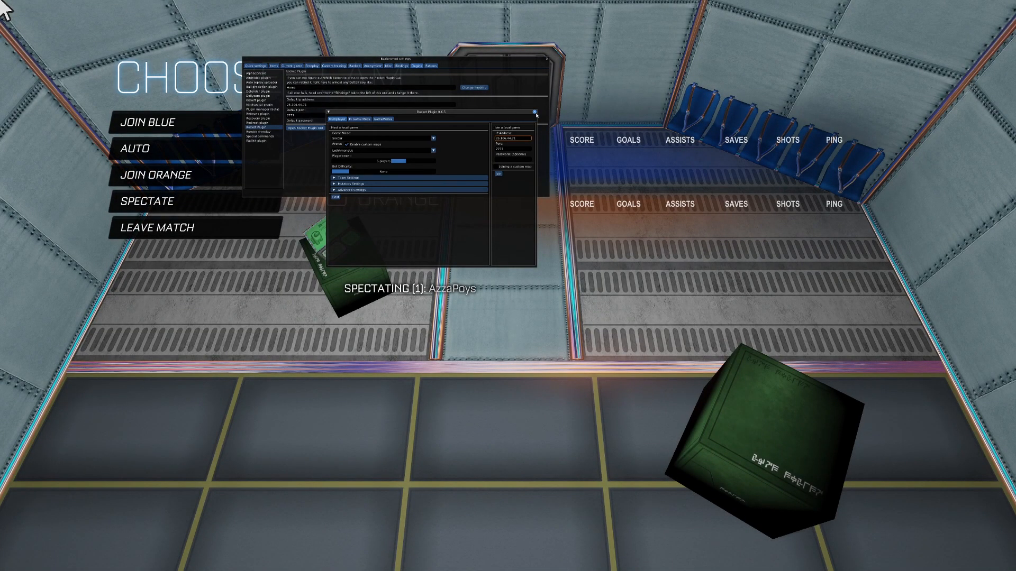
click(548, 59)
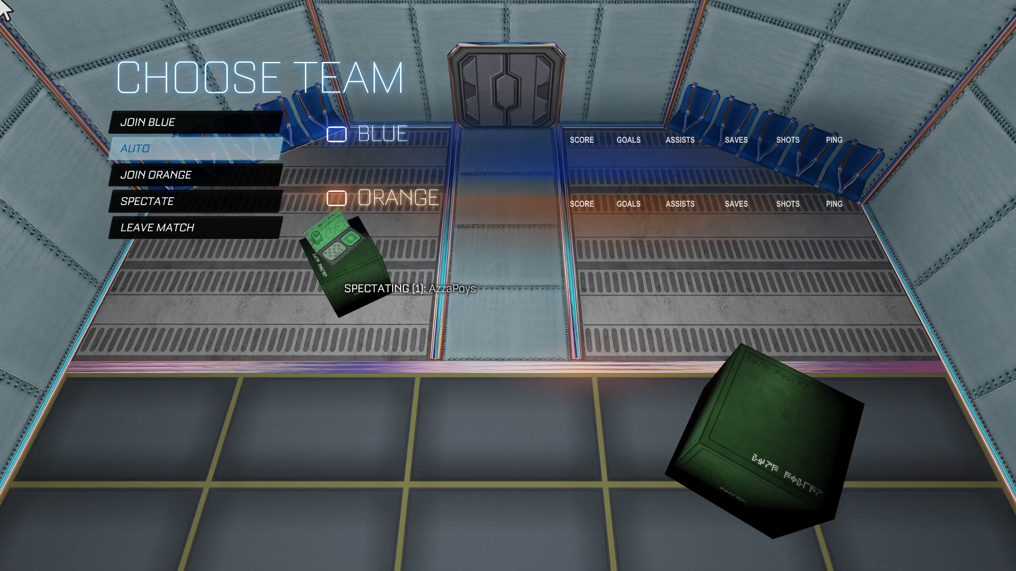